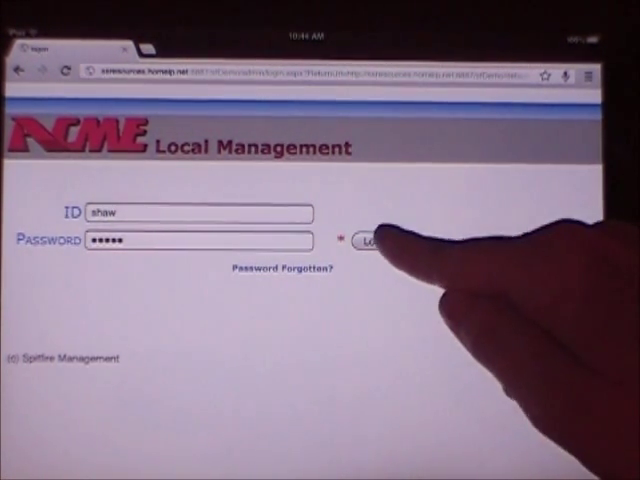
Sign in to Local Management with the entered ID and password
left_click(372, 242)
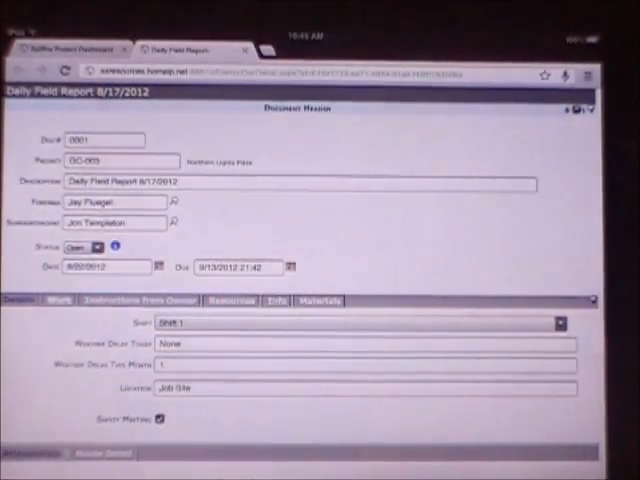
left_click(22, 300)
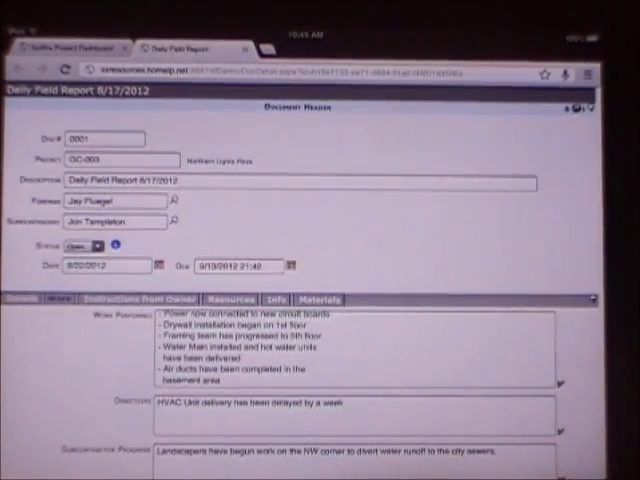
Change the 8/17/2012 daily field report's status from Open to Closed
left_click(96, 244)
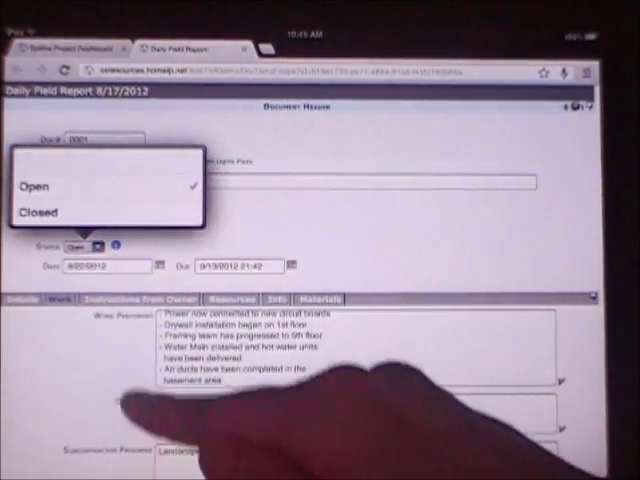
left_click(40, 212)
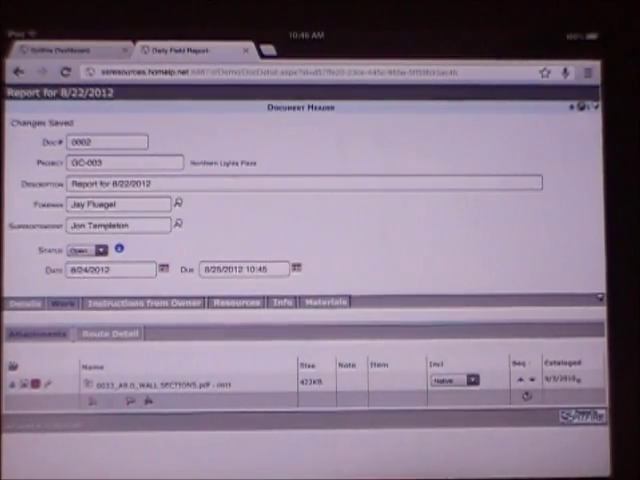
Open the attached sections drawing PDF from the Attachments list in its own tab
scroll("down", 3)
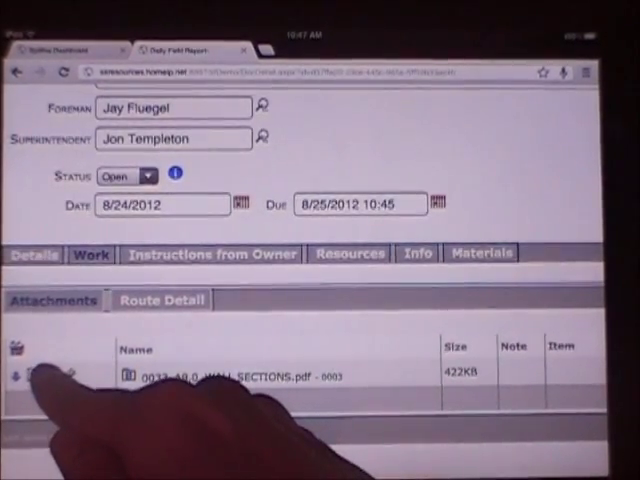
left_click(230, 376)
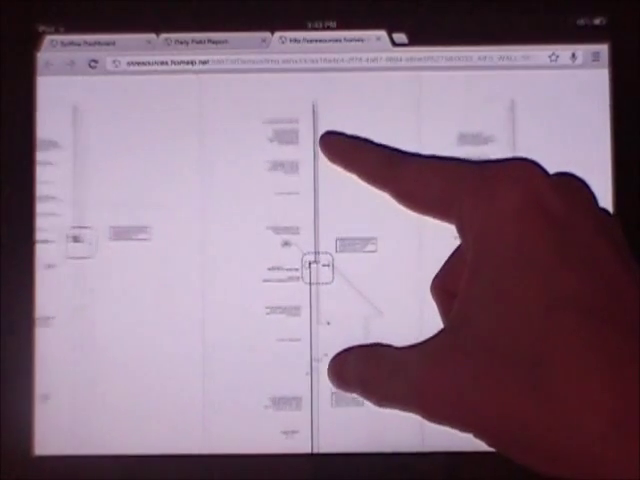